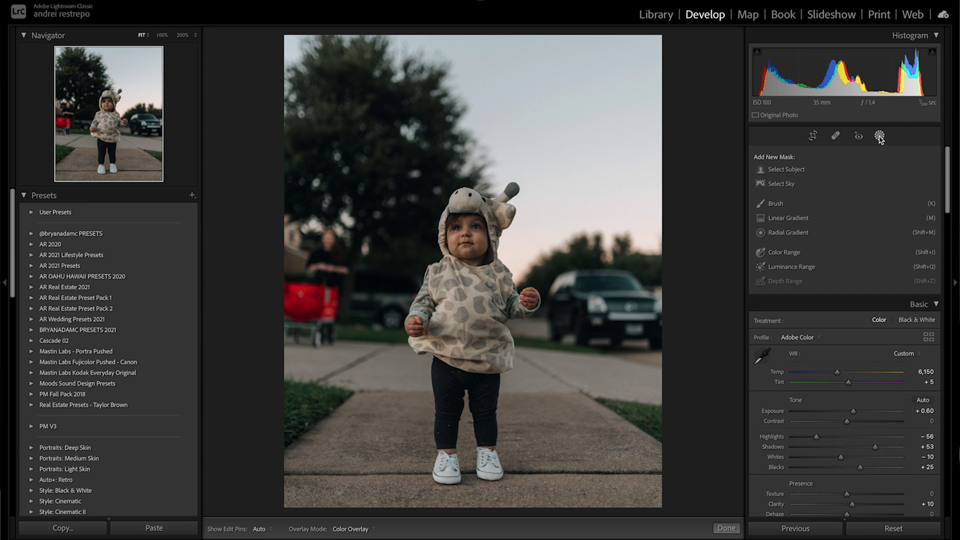
- Generate a subject mask on the toddler, then view the three-photo collection grid in Library
left_click(786, 169)
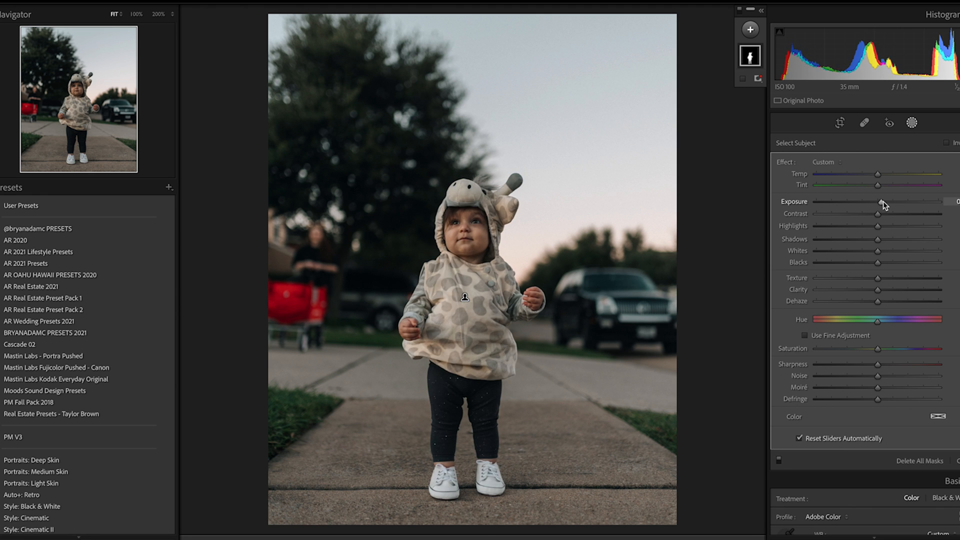
left_click(655, 14)
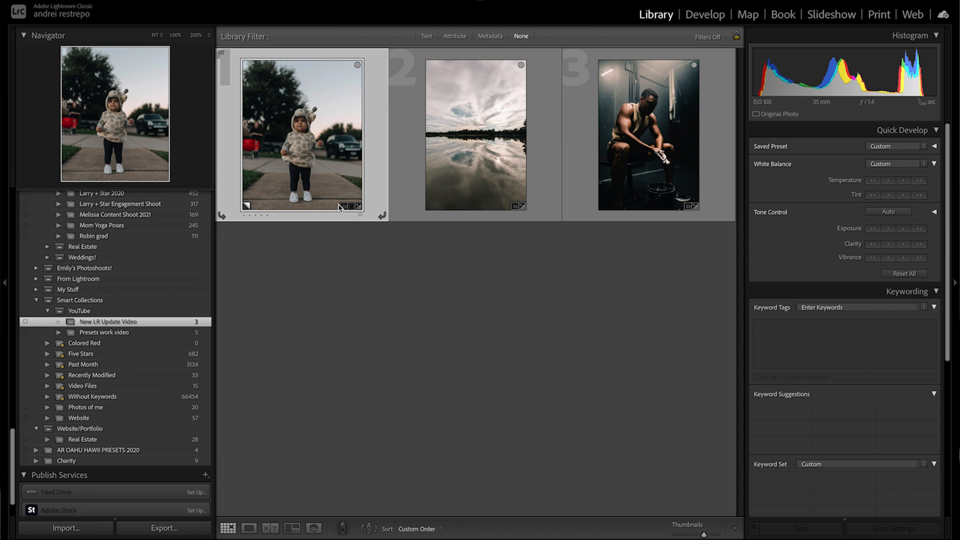
mouse_move(324, 169)
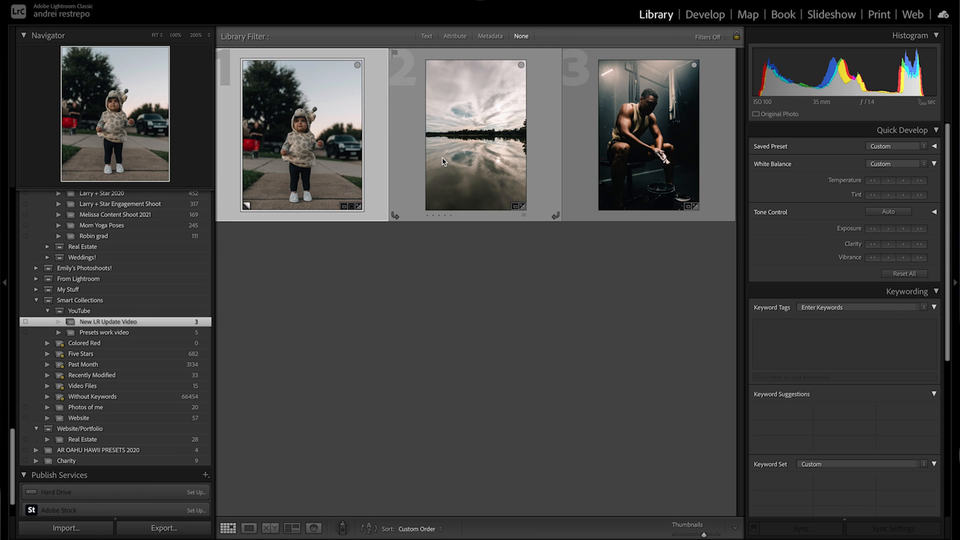
mouse_move(665, 138)
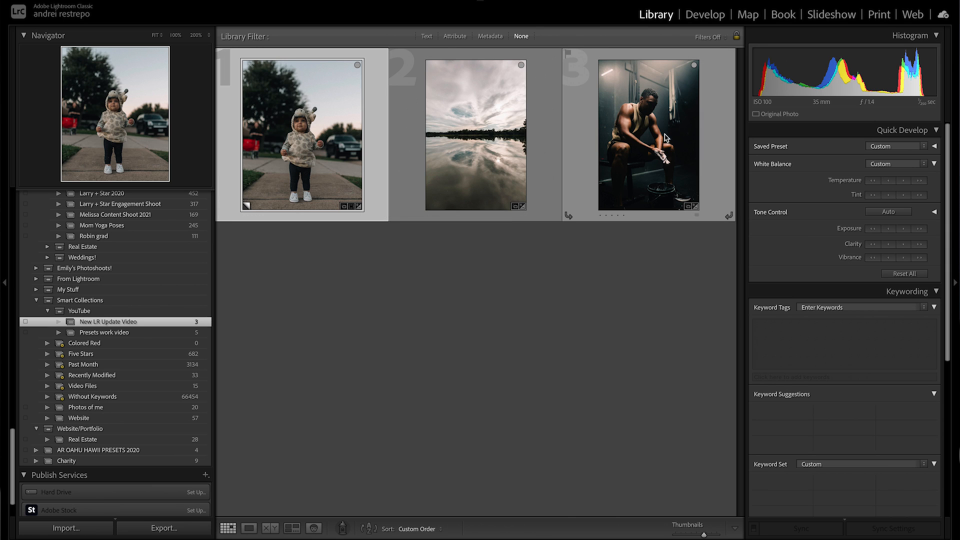
mouse_move(660, 131)
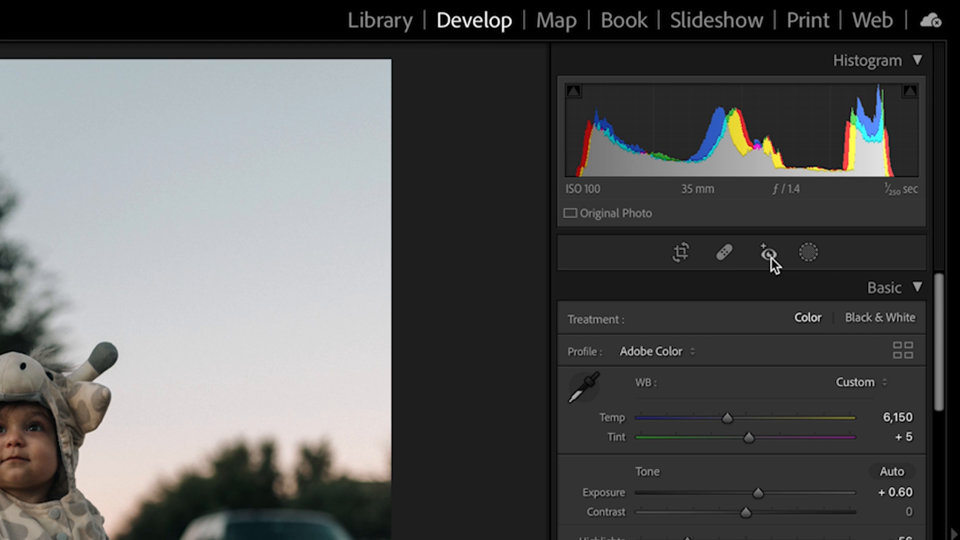
mouse_move(680, 254)
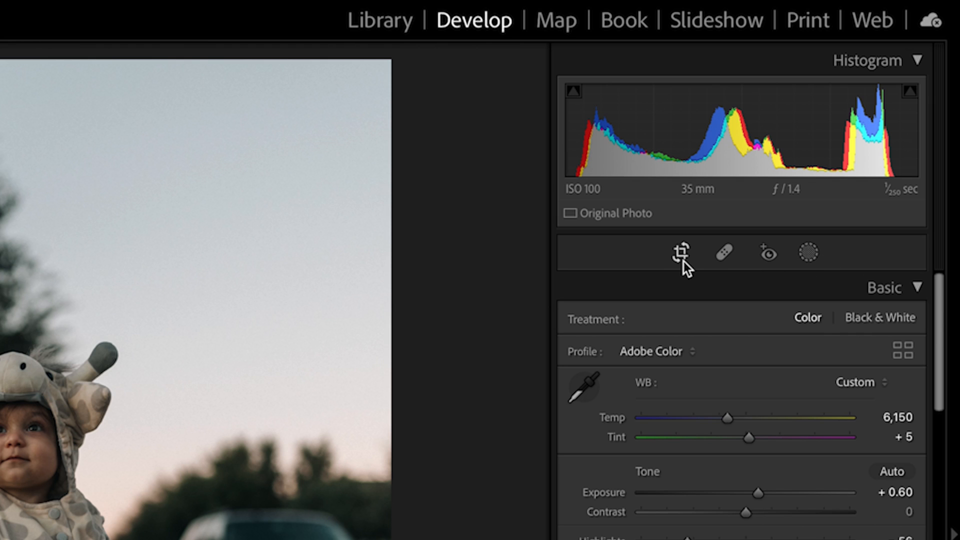
mouse_move(768, 260)
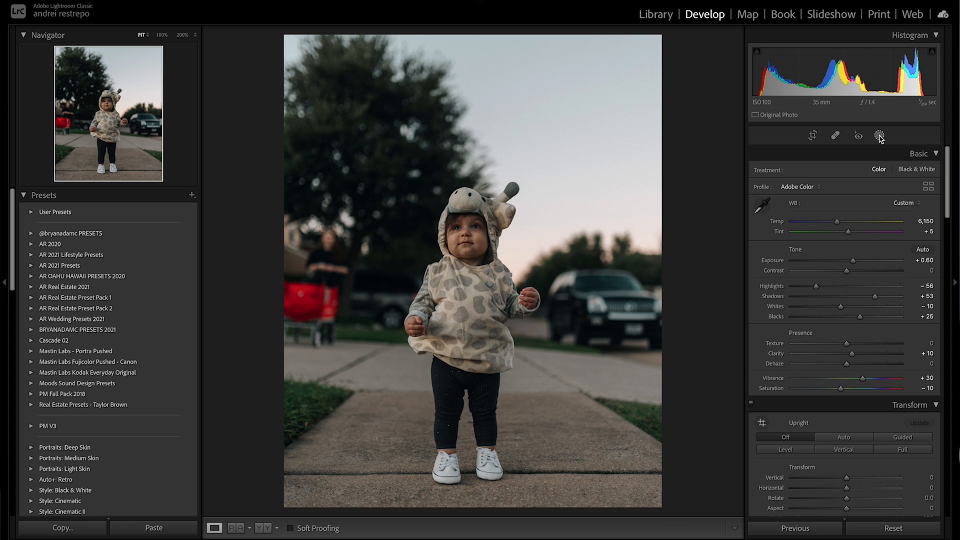
mouse_move(880, 136)
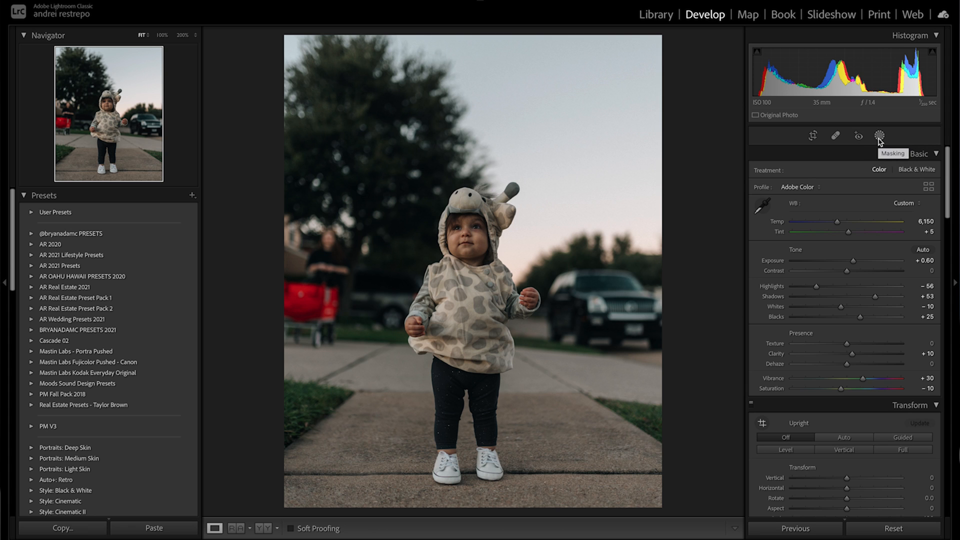
- Show the toddler photo's subject, sky, brush, gradient and range mask options
left_click(879, 135)
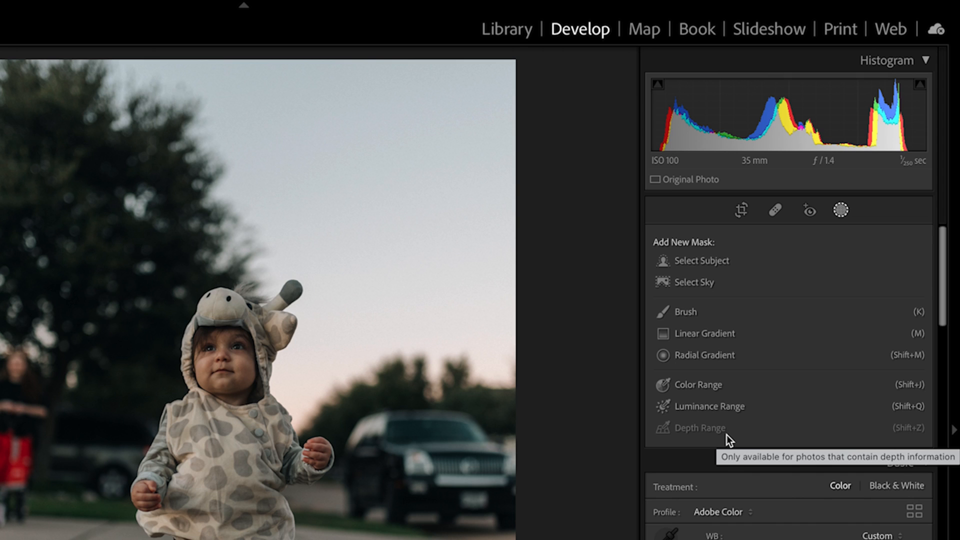
mouse_move(710, 406)
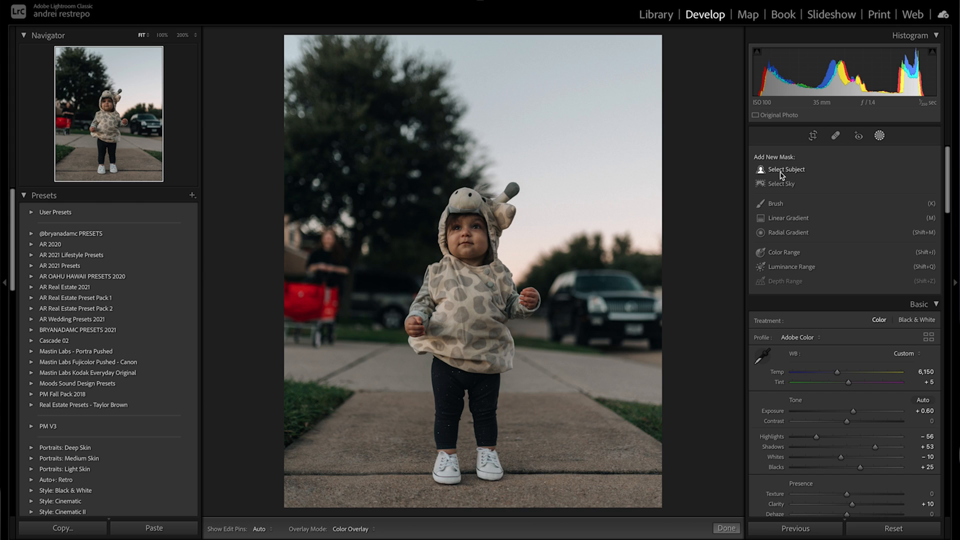
- Mask the toddler with Select Subject and set Exposure 0.19, Contrast -11, Highlights -21
left_click(787, 170)
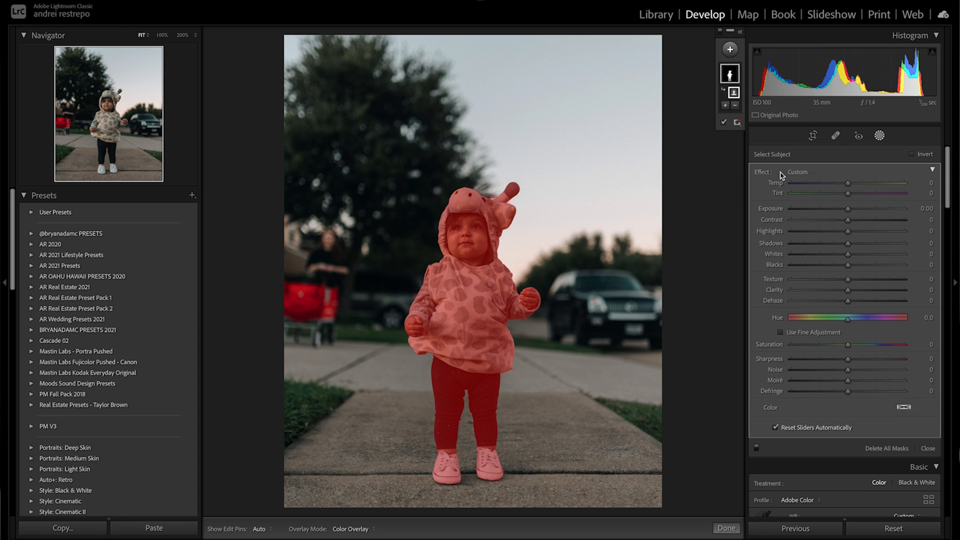
mouse_move(824, 128)
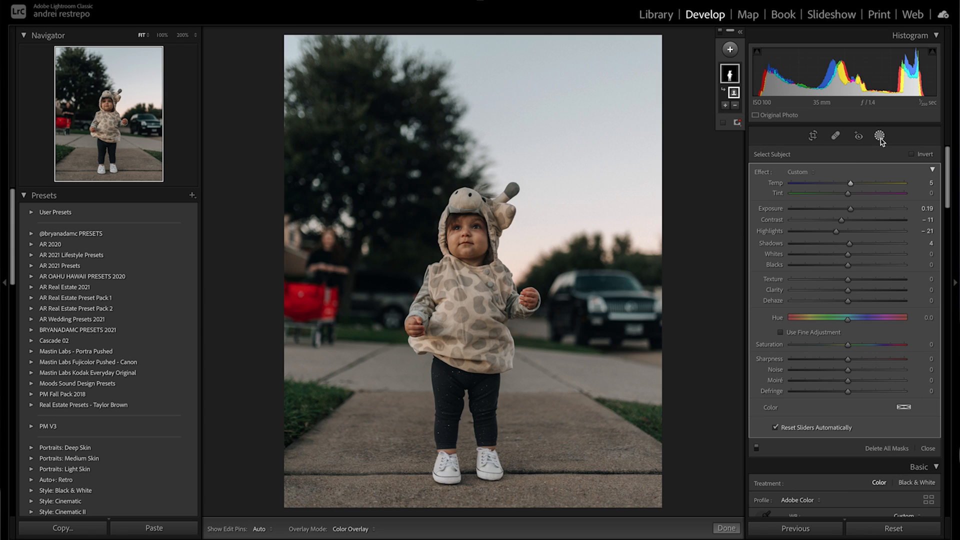
left_click(729, 50)
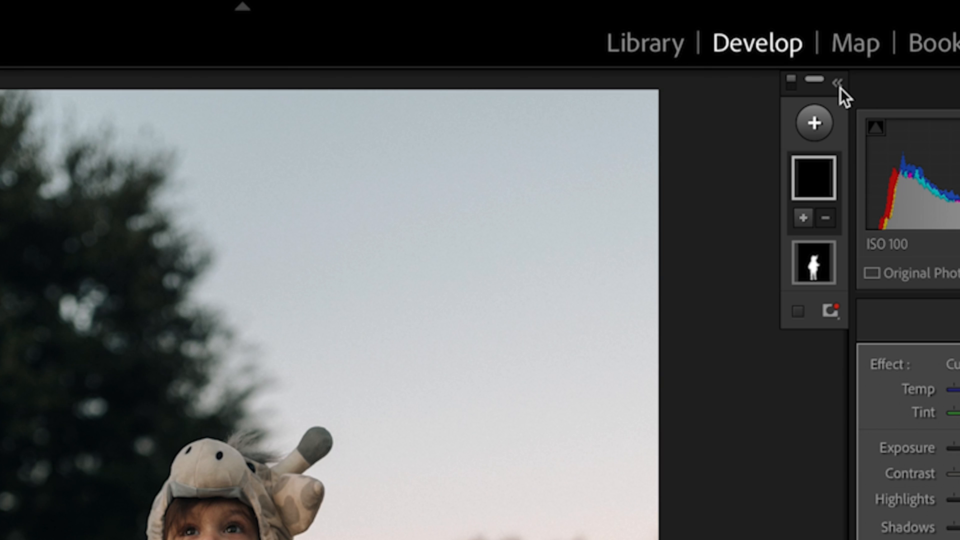
left_click(839, 81)
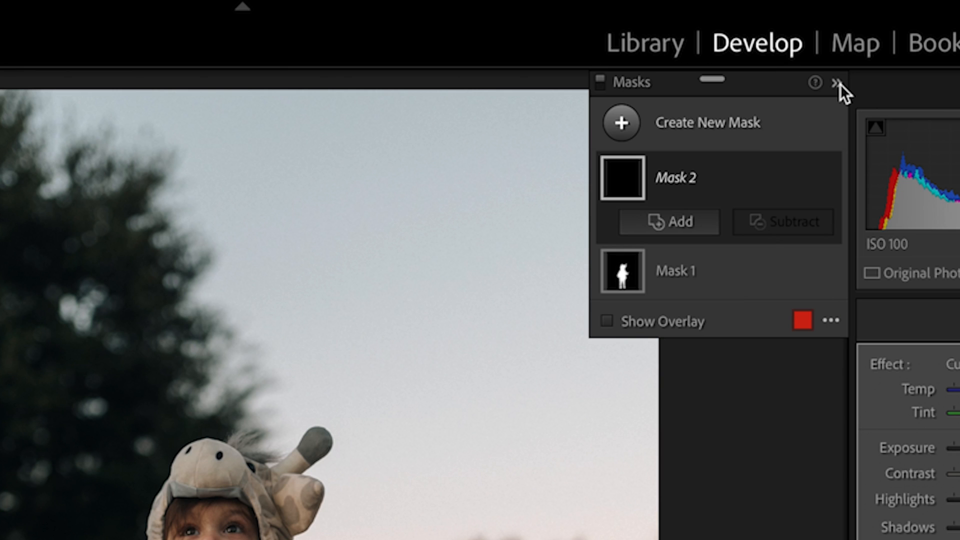
mouse_move(683, 141)
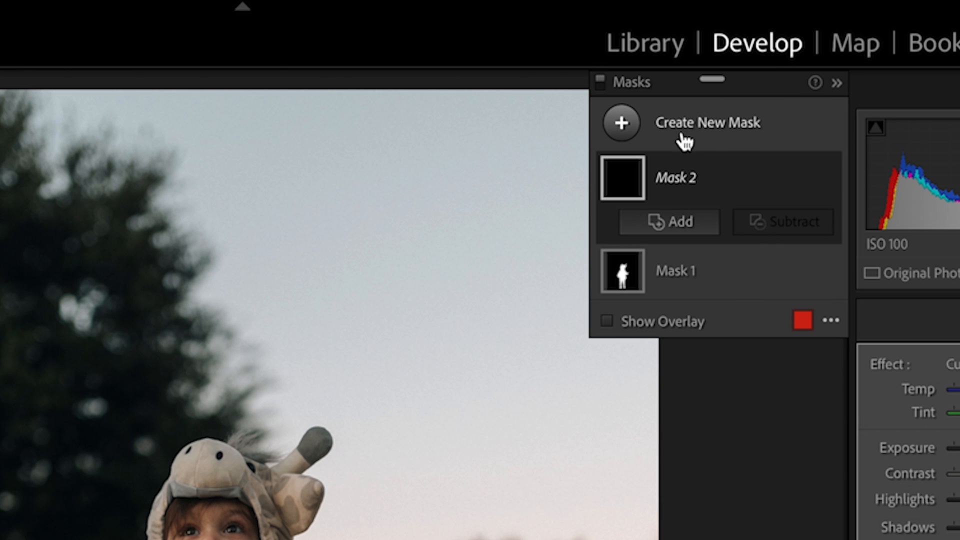
mouse_move(673, 281)
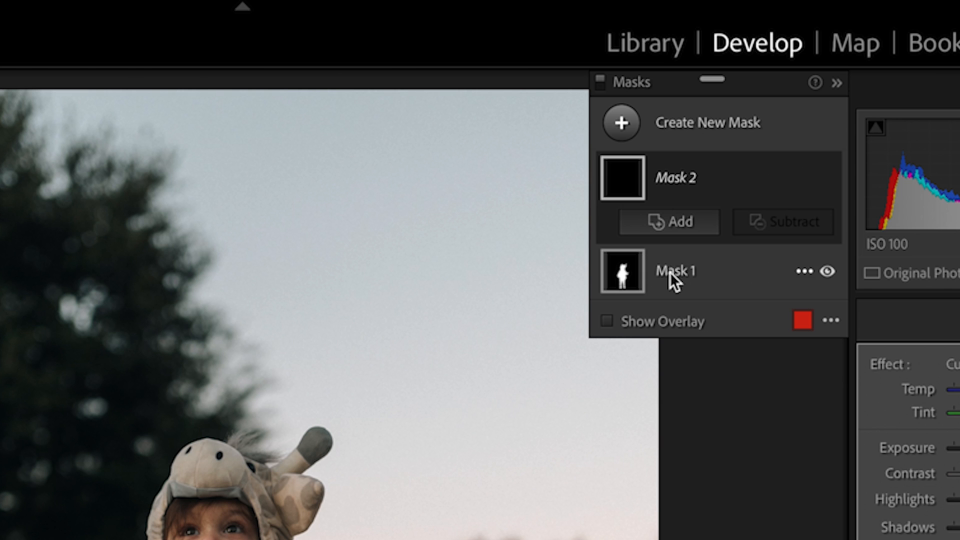
left_click(676, 271)
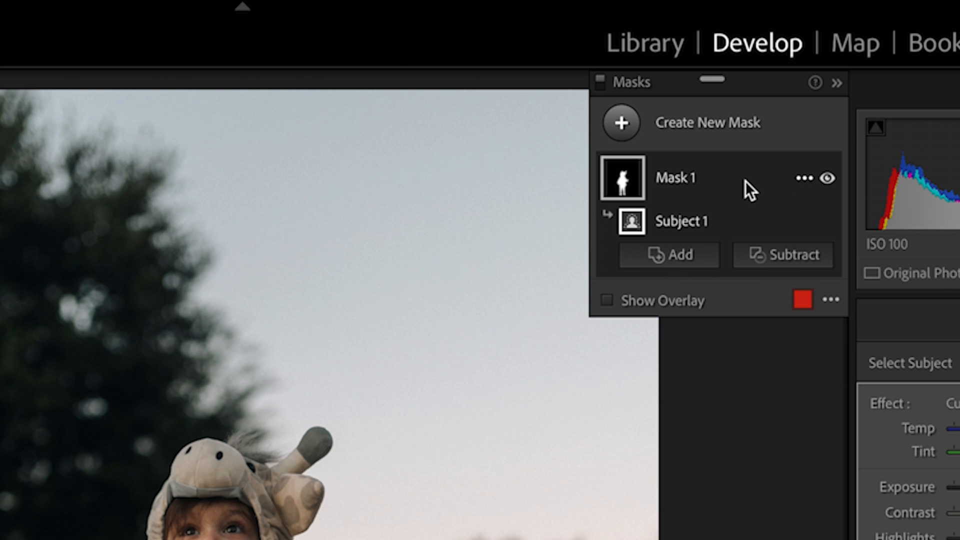
mouse_move(684, 205)
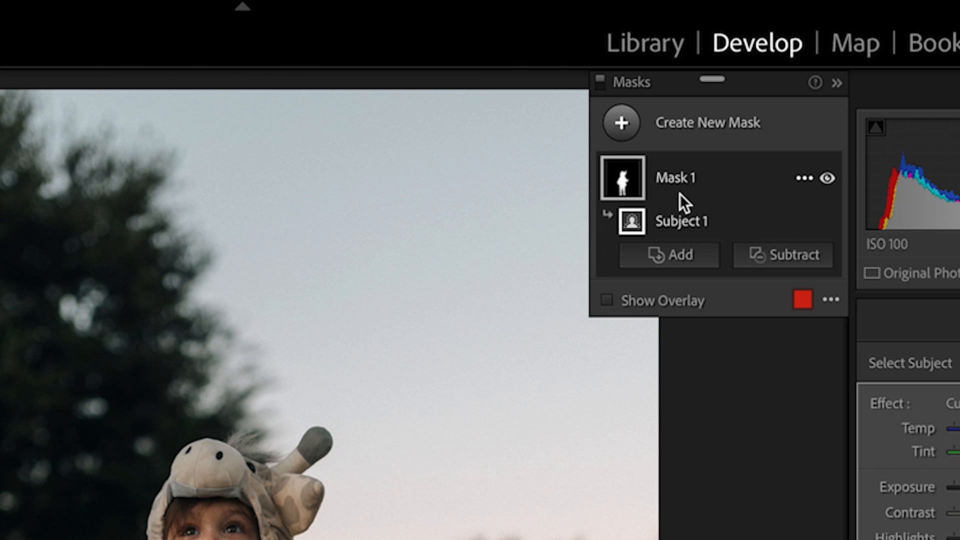
double_click(674, 177)
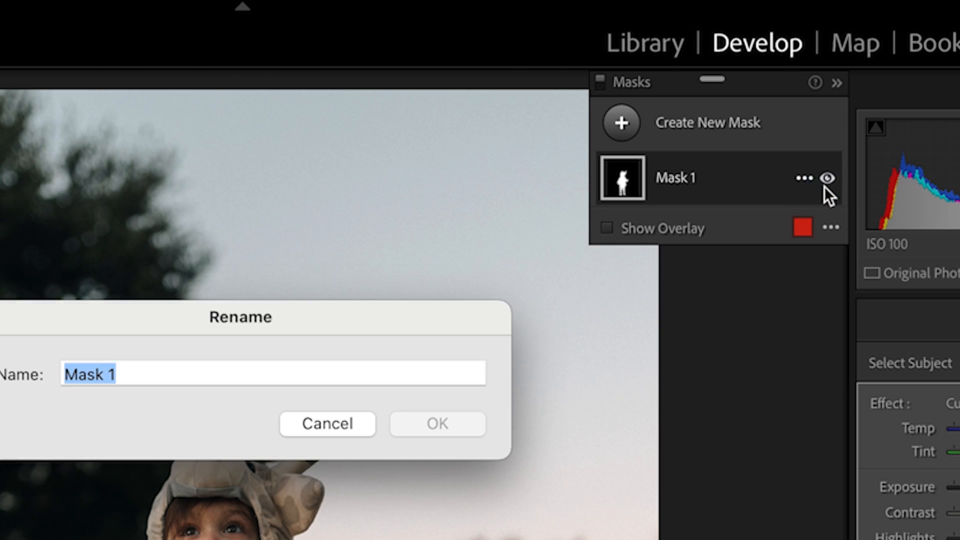
type("Aliie Su")
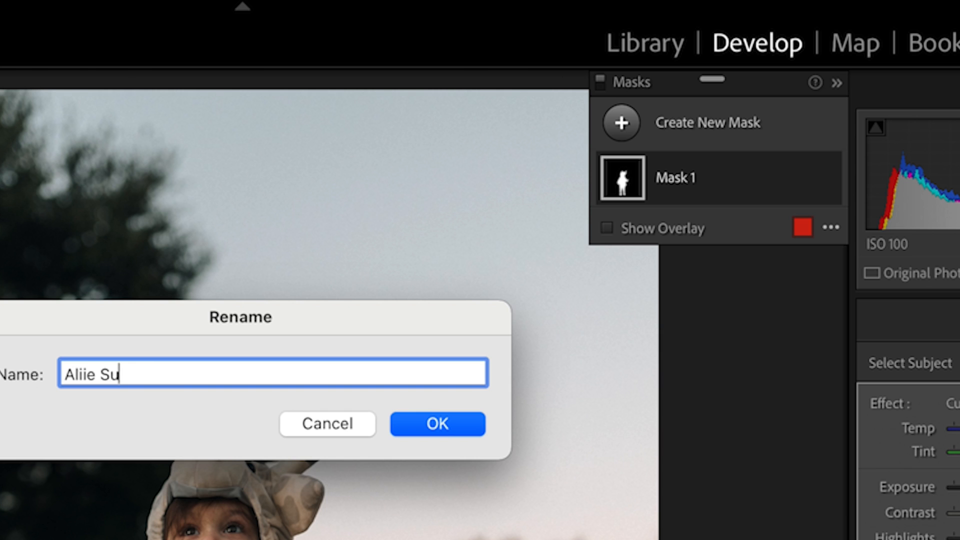
left_click(436, 423)
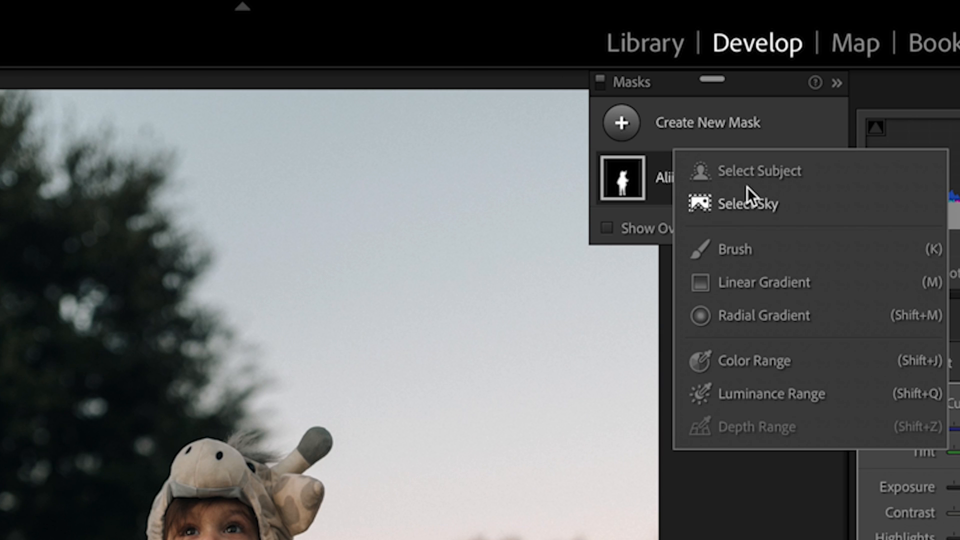
mouse_move(793, 352)
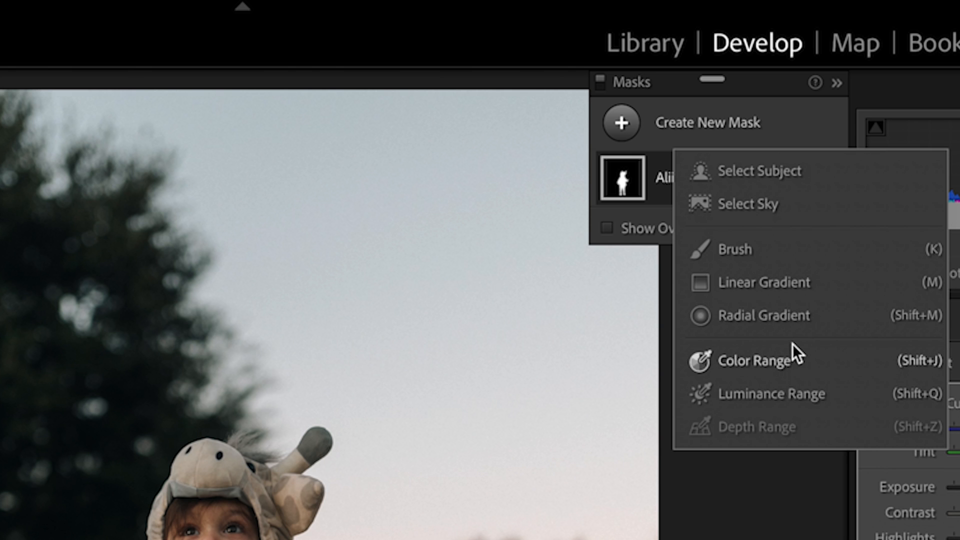
- Add a linear gradient over the sky with the Burn (Darken) preset at Exposure -1.15
left_click(763, 282)
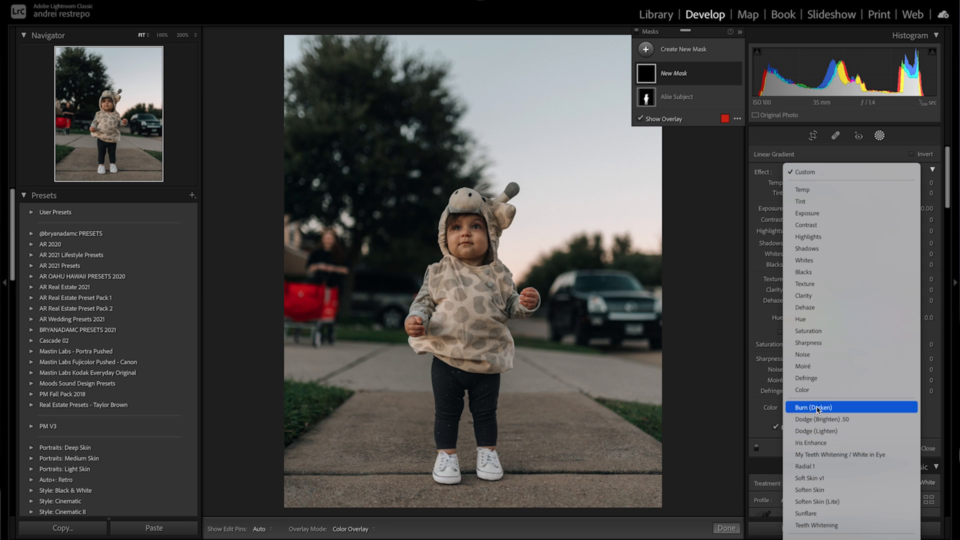
left_click(814, 407)
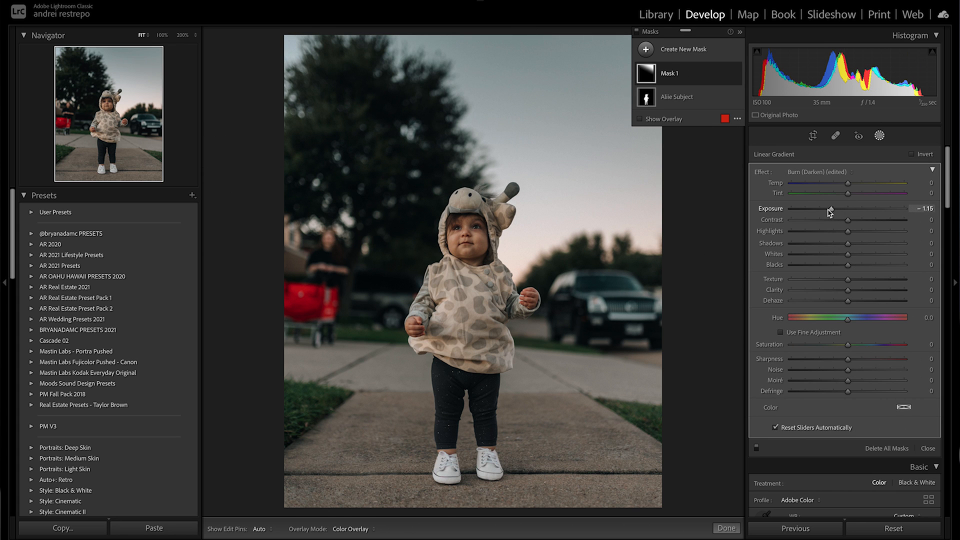
left_click(675, 96)
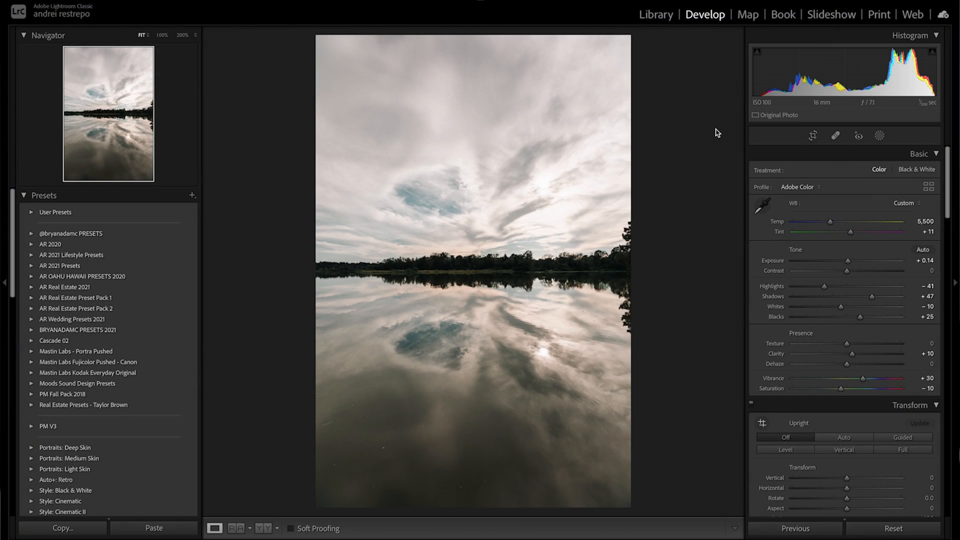
- Mask the lake sky with Select Sky: Exposure -0.91, Highlights -64, Clarity 31, Saturation 28
left_click(879, 136)
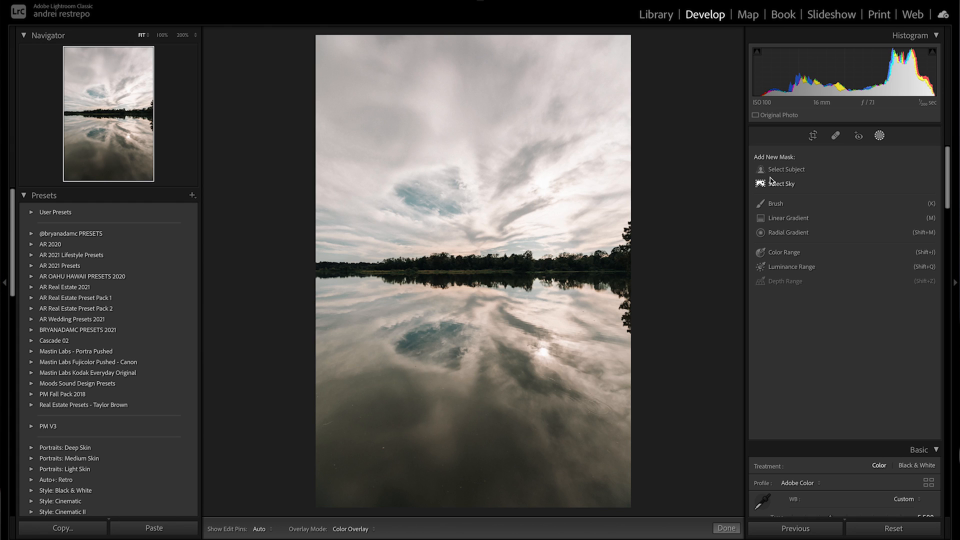
mouse_move(786, 191)
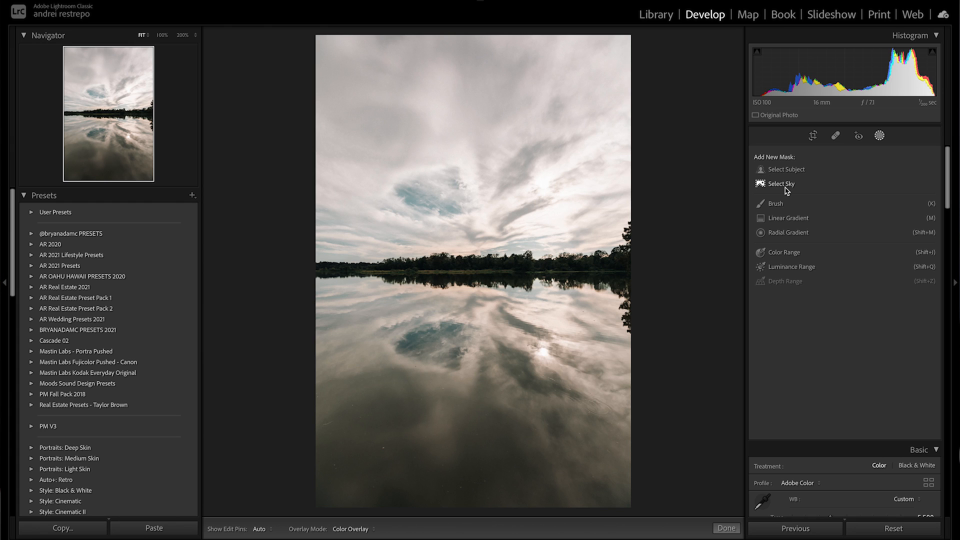
left_click(781, 184)
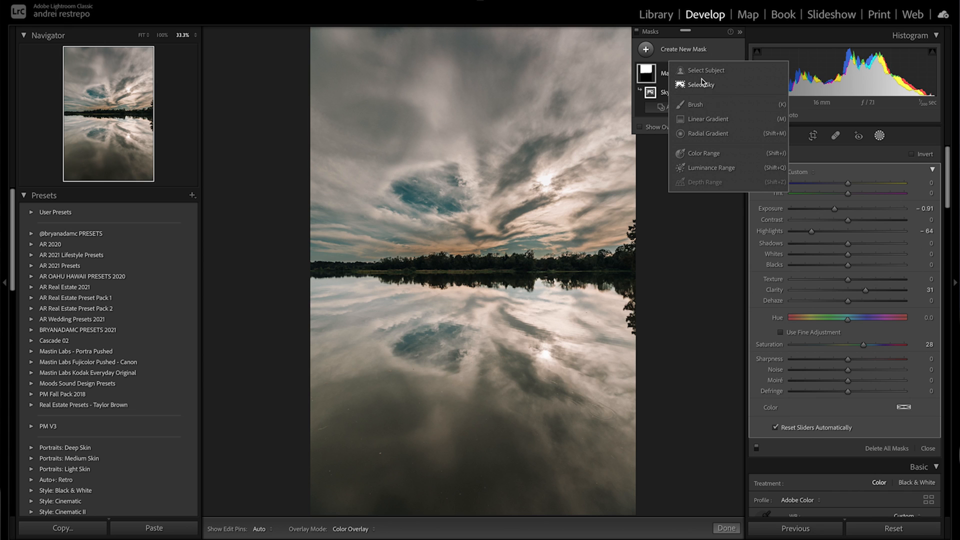
mouse_move(703, 119)
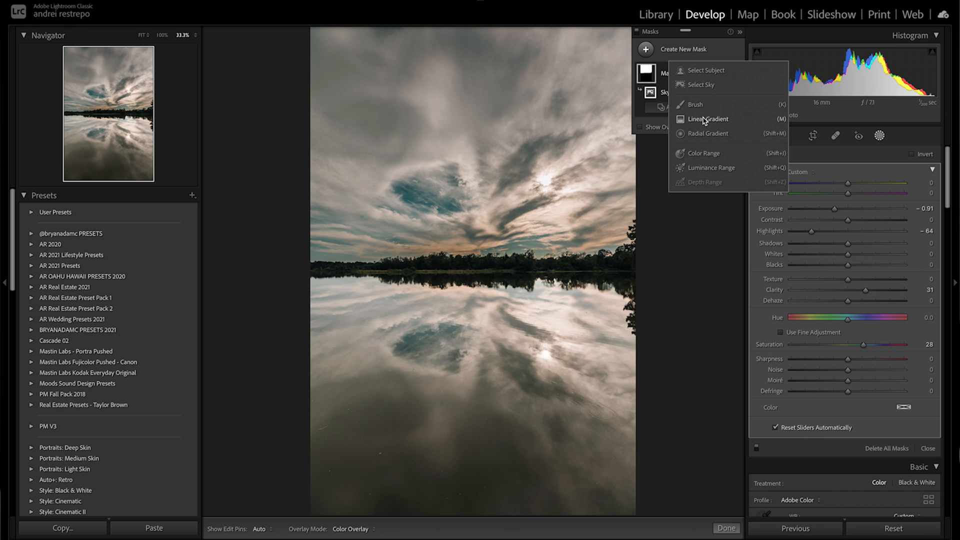
- Add a top-to-horizon linear gradient at about -0.64 exposure and close masking
left_click(710, 119)
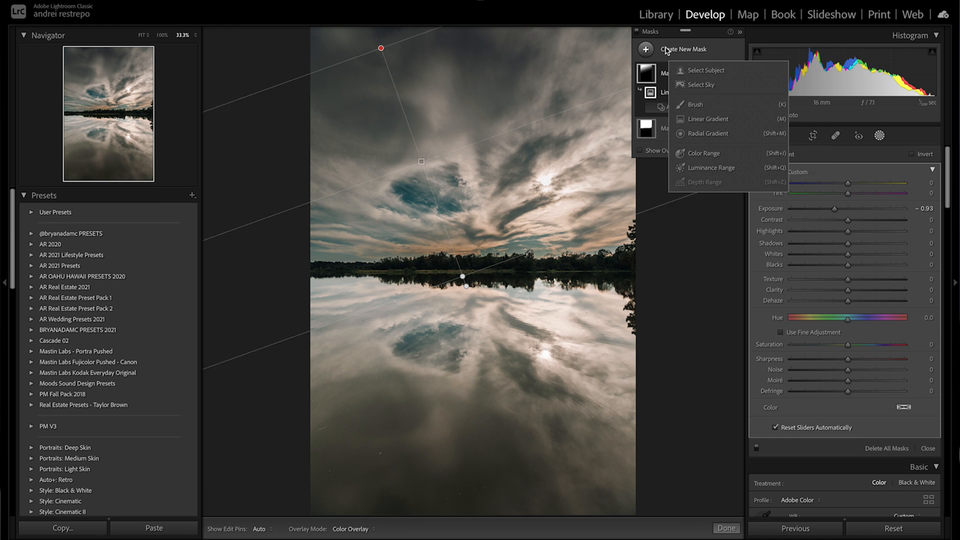
left_click(708, 119)
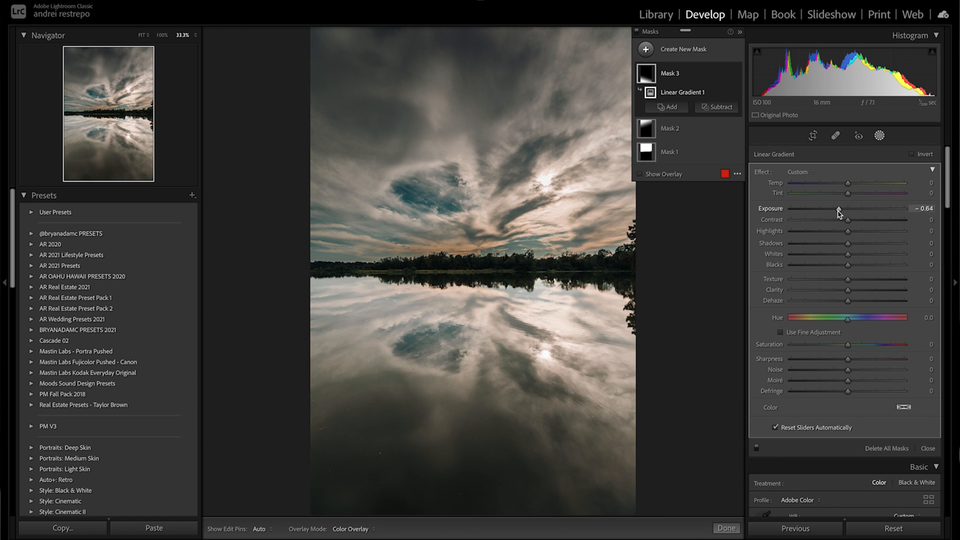
left_click(725, 529)
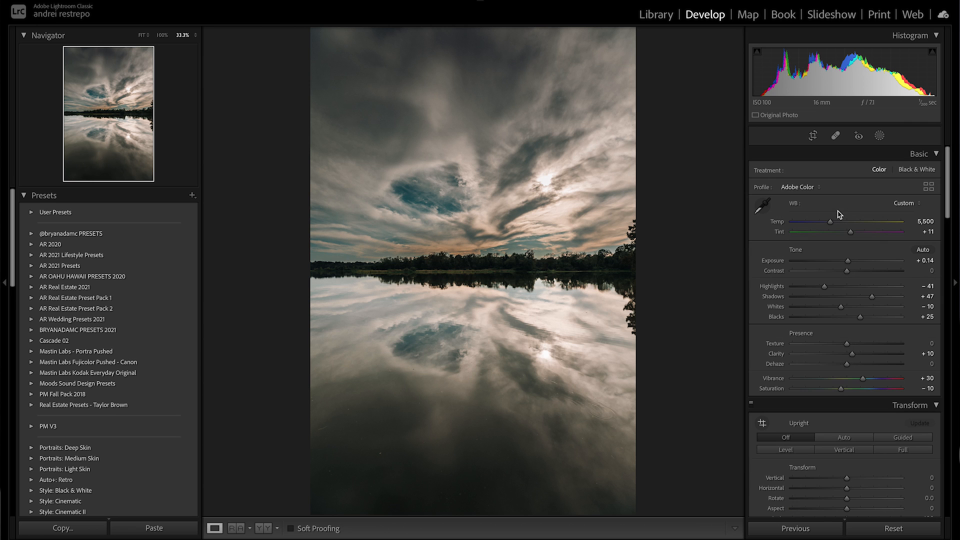
- Expand the History panel and return to an earlier state of the lake edit
scroll("down", 3)
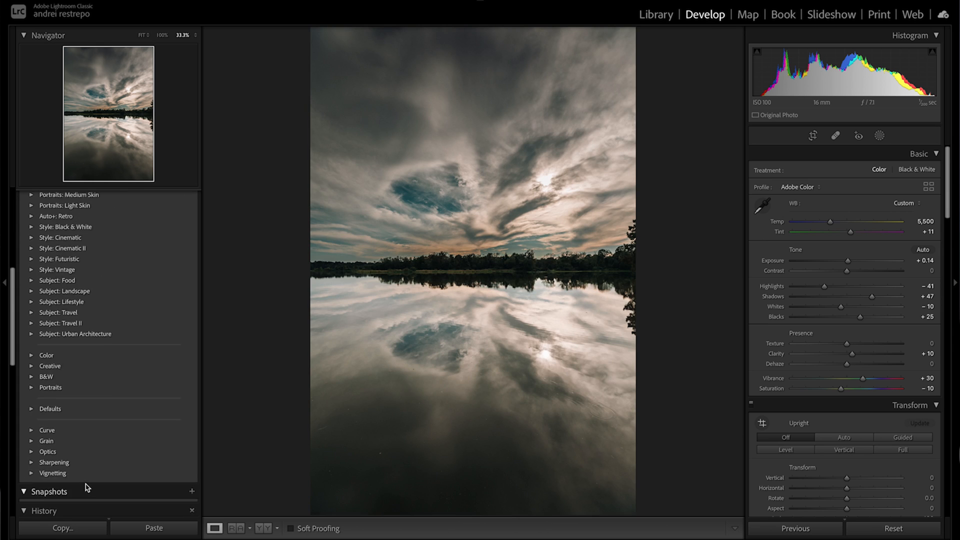
left_click(44, 511)
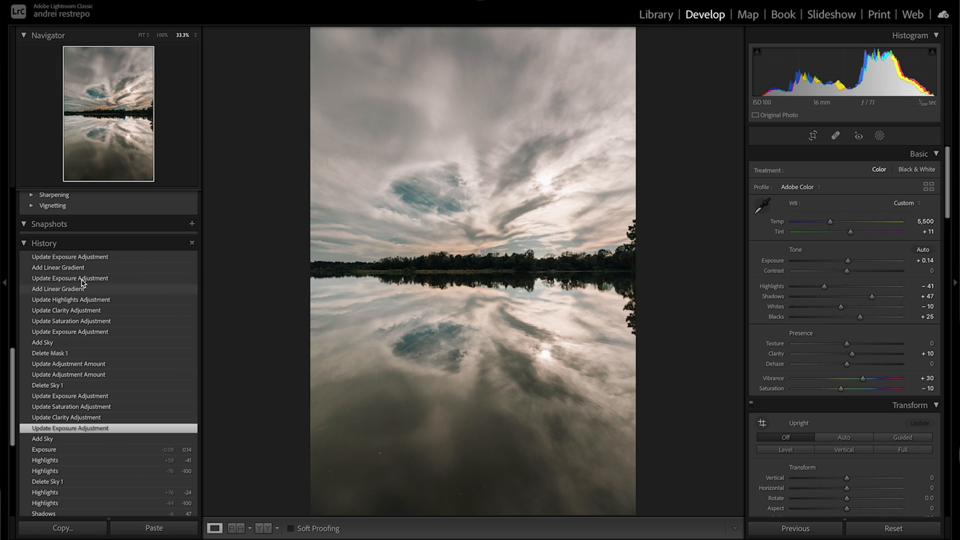
left_click(70, 257)
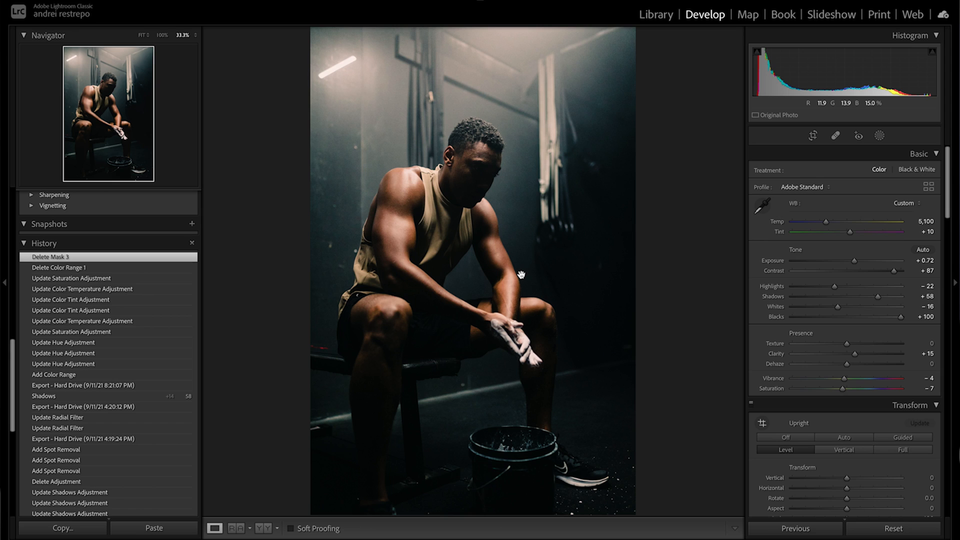
- Inspect the portrait's inverted radial gradient mask and its overlay, then reopen the masks list
left_click(879, 135)
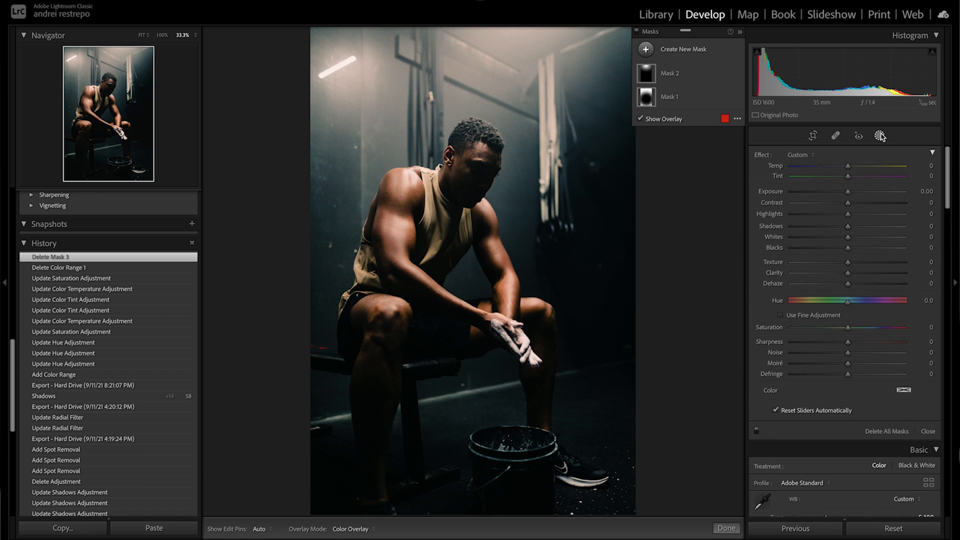
left_click(669, 96)
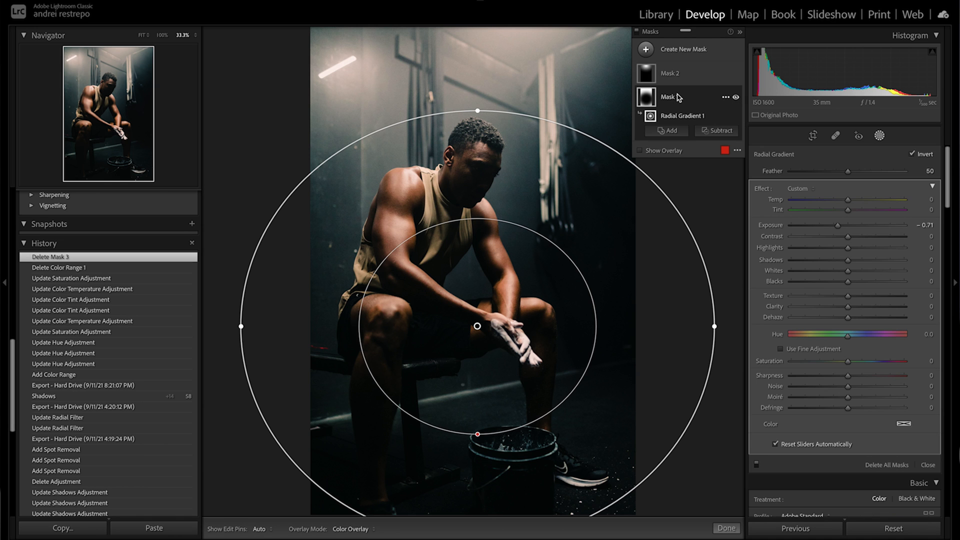
left_click(669, 73)
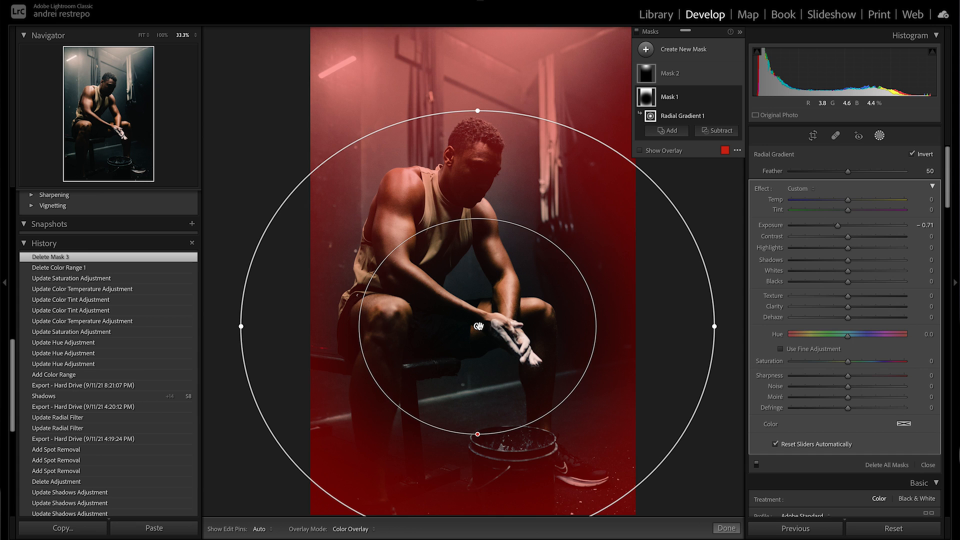
left_click(725, 528)
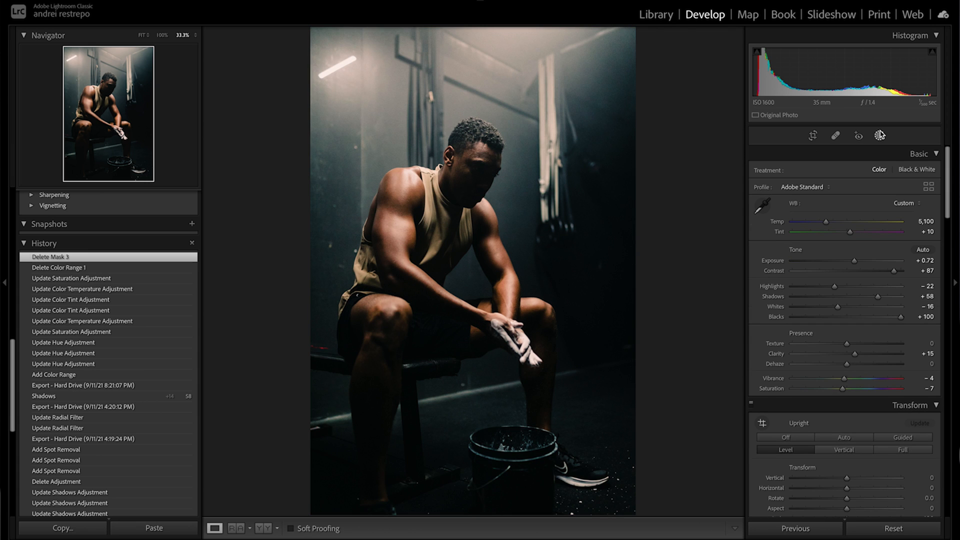
left_click(879, 136)
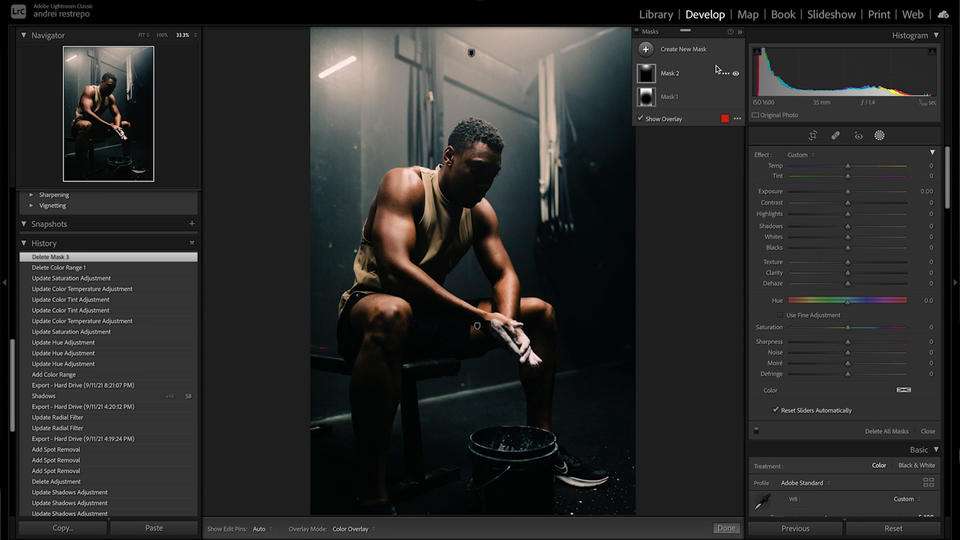
- Create a Color Range mask on the gym portrait sampled from the man's skin
left_click(684, 49)
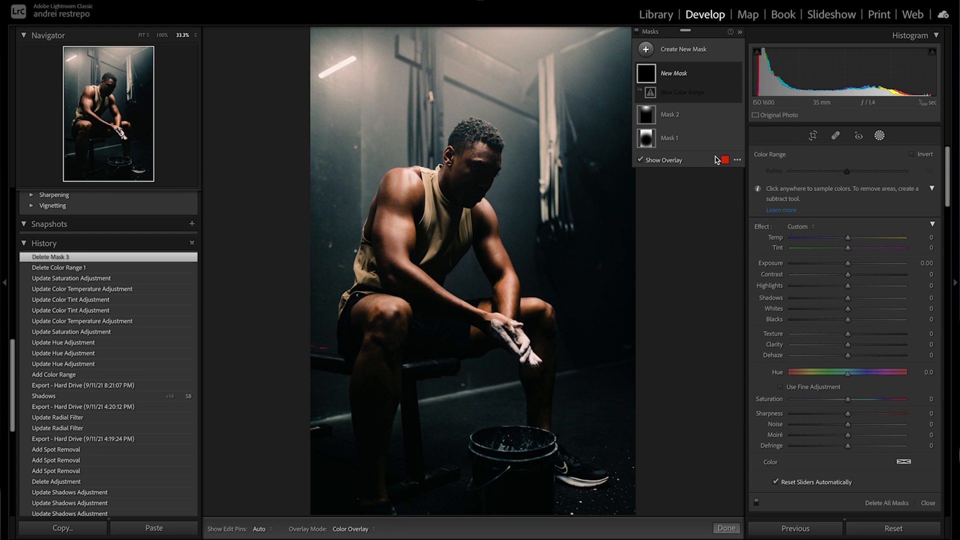
mouse_move(396, 222)
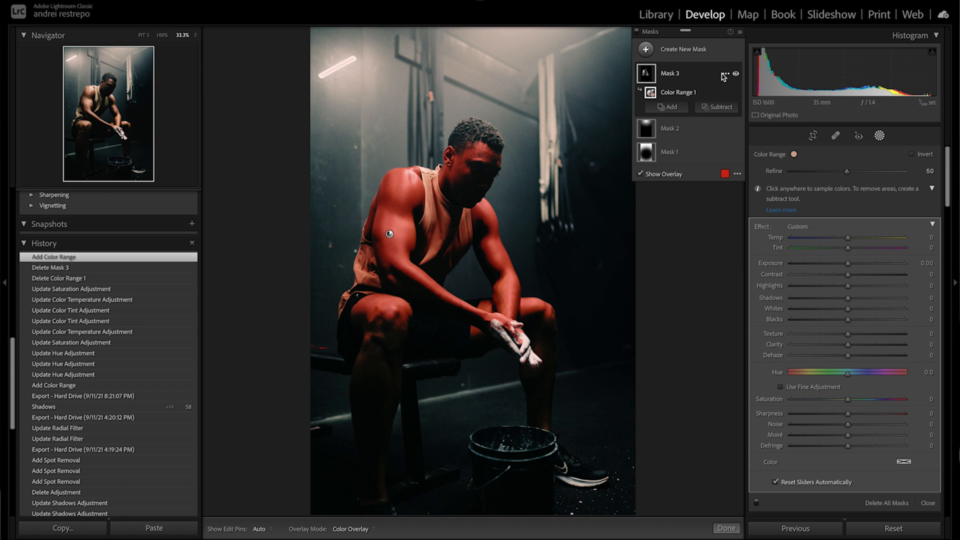
left_click(720, 106)
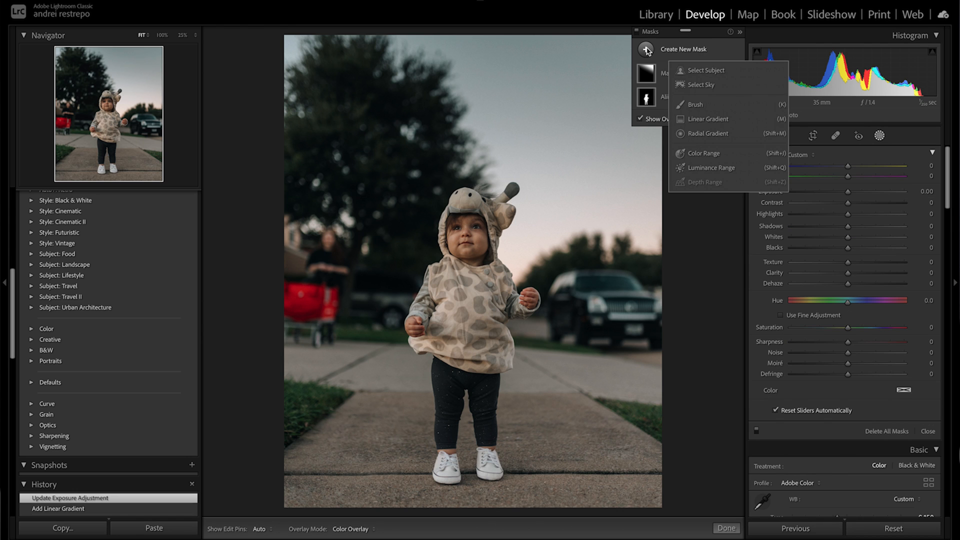
- Add a Select Sky mask to the toddler photo, inspect at 33.3% zoom, then fit to view
left_click(699, 85)
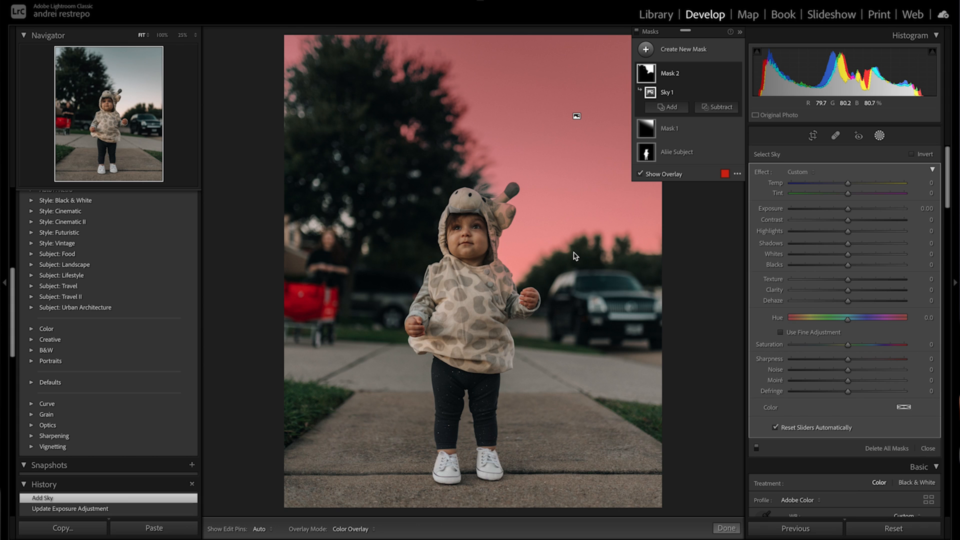
mouse_move(402, 175)
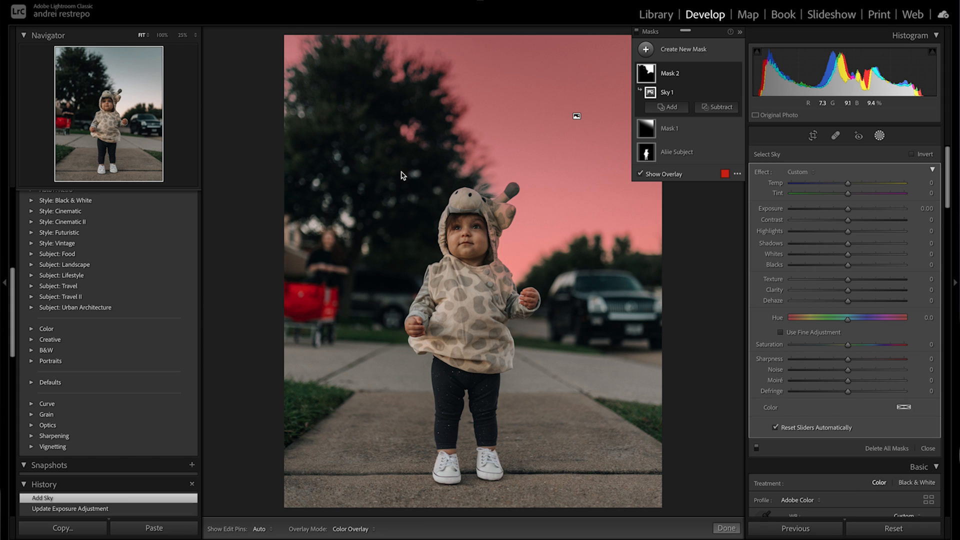
left_click(183, 35)
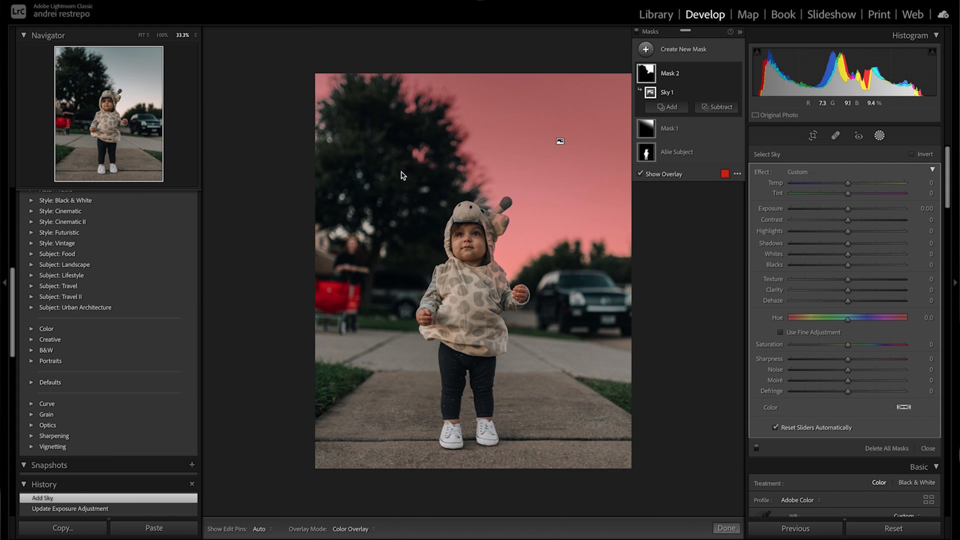
mouse_move(139, 34)
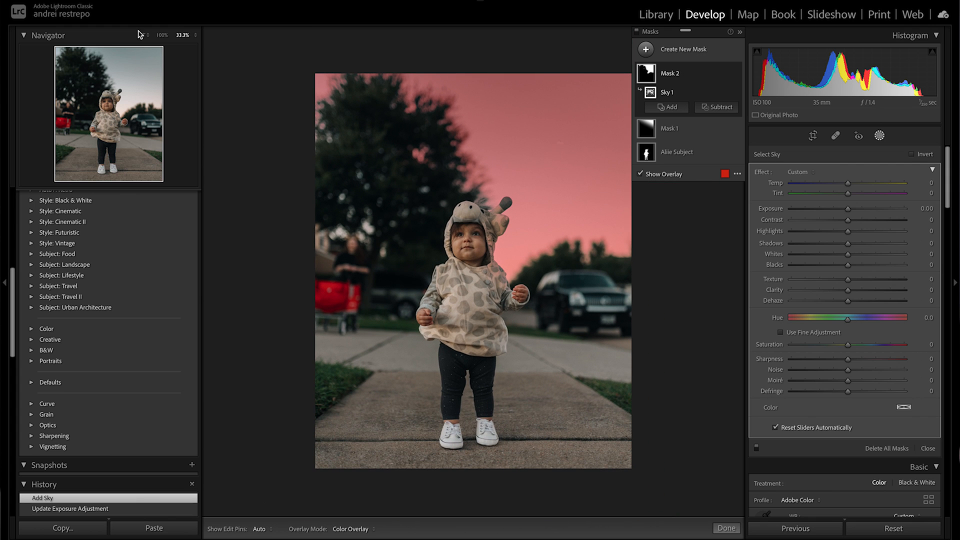
left_click(740, 34)
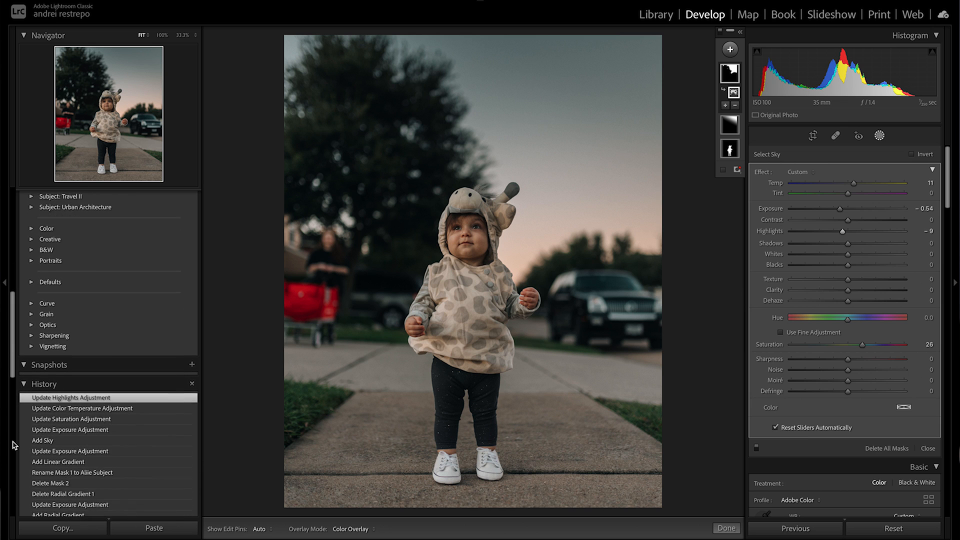
- Revert the toddler photo to the 'Add Subject' history step, removing the sky mask
scroll("down", 3)
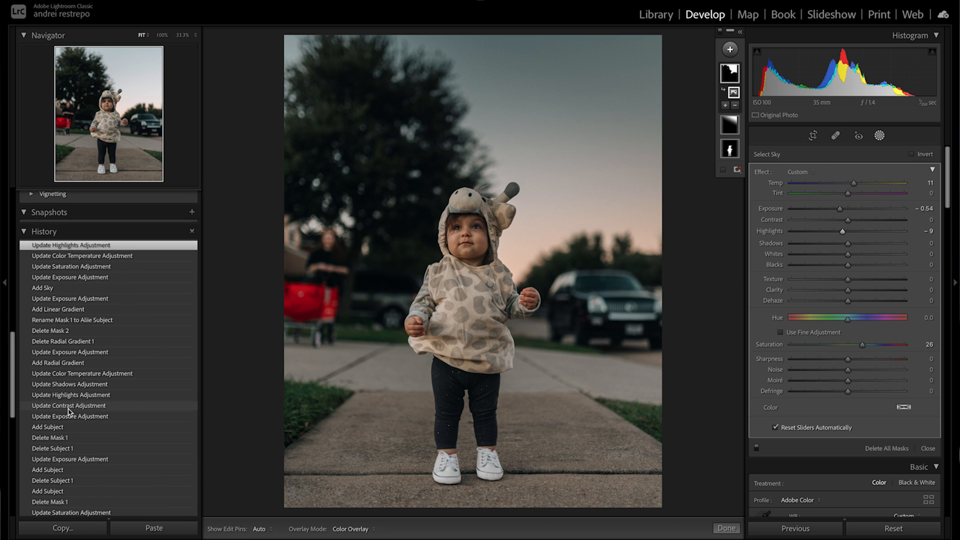
left_click(49, 427)
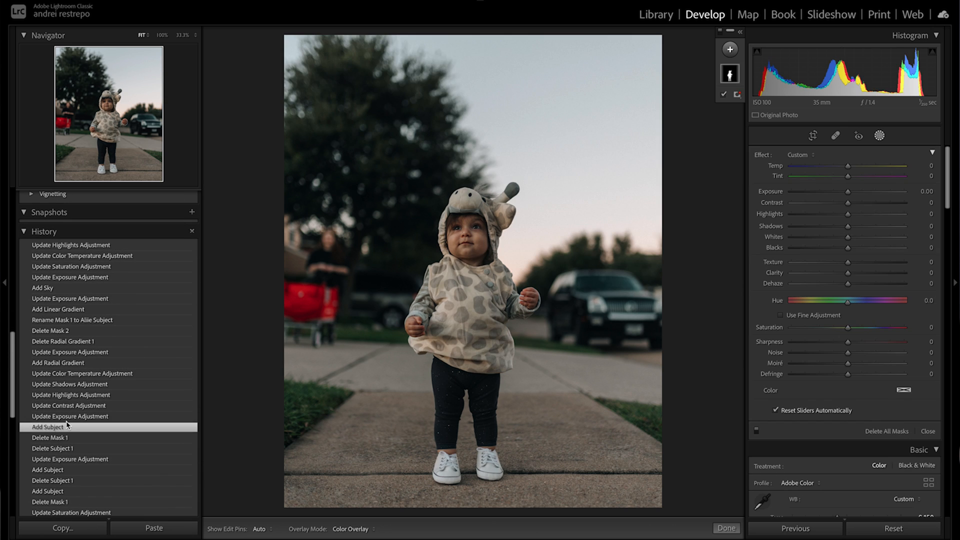